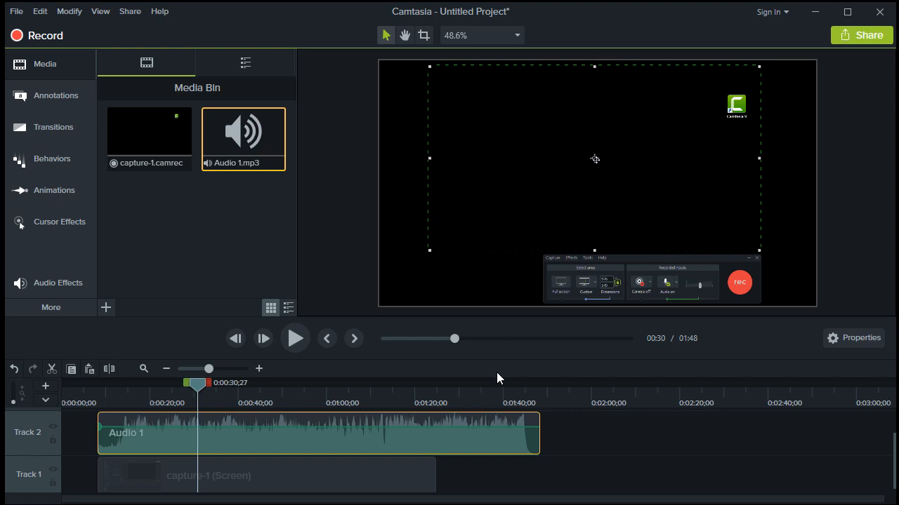
{"action": "mouse_move", "coordinate": [59, 221]}
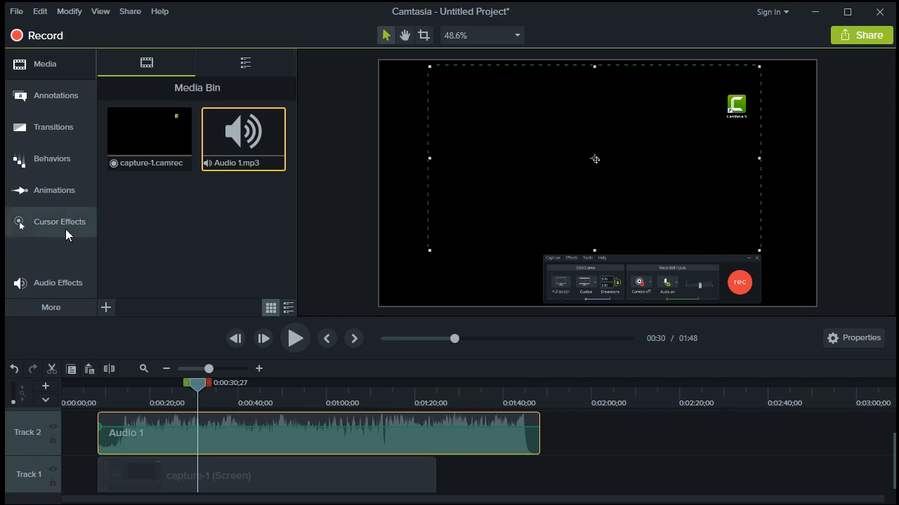
{"action": "mouse_move", "coordinate": [57, 283]}
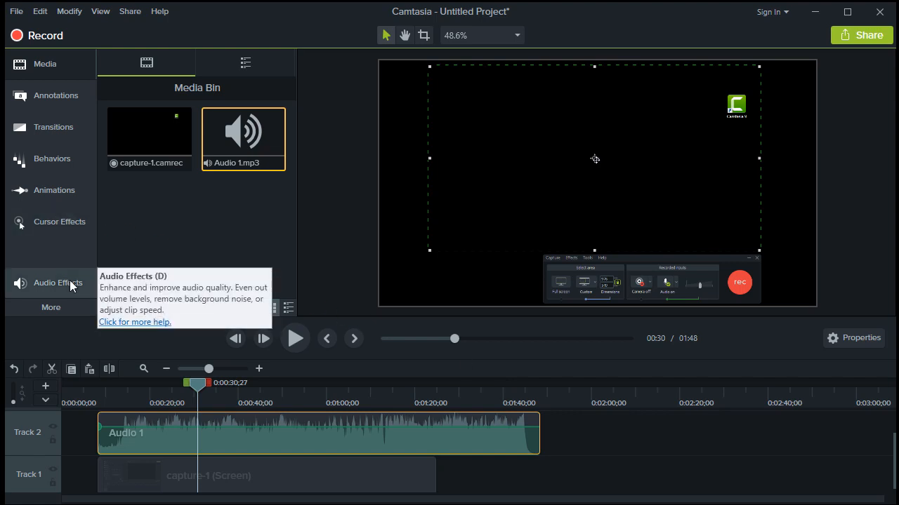
Step: Open the Audio Effects panel listing Noise Removal, Volume Leveling, fades and Clip Speed
{"action": "left_click", "coordinate": [57, 283]}
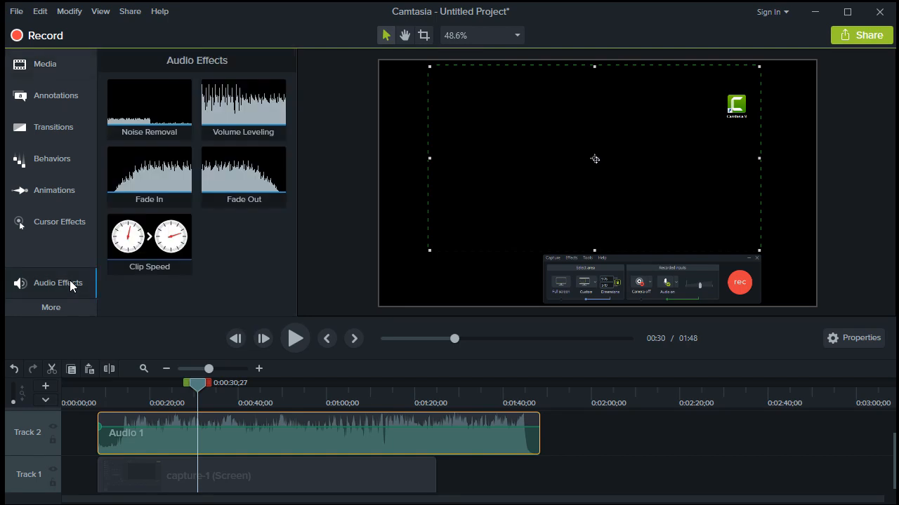
{"action": "mouse_move", "coordinate": [323, 116]}
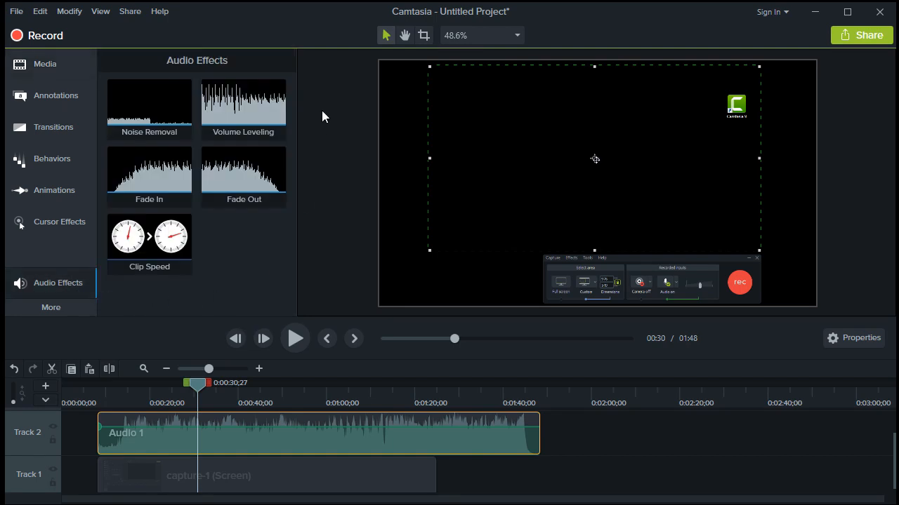
{"action": "mouse_move", "coordinate": [234, 275]}
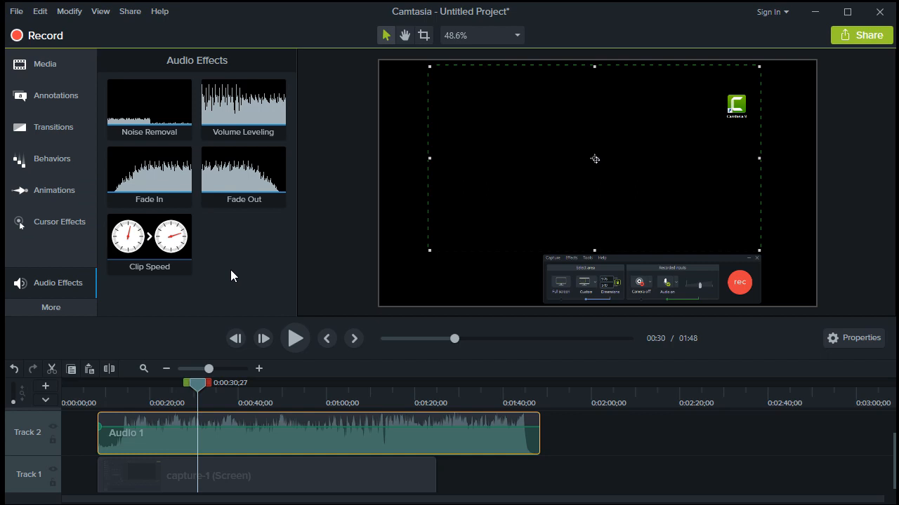
{"action": "mouse_move", "coordinate": [223, 245]}
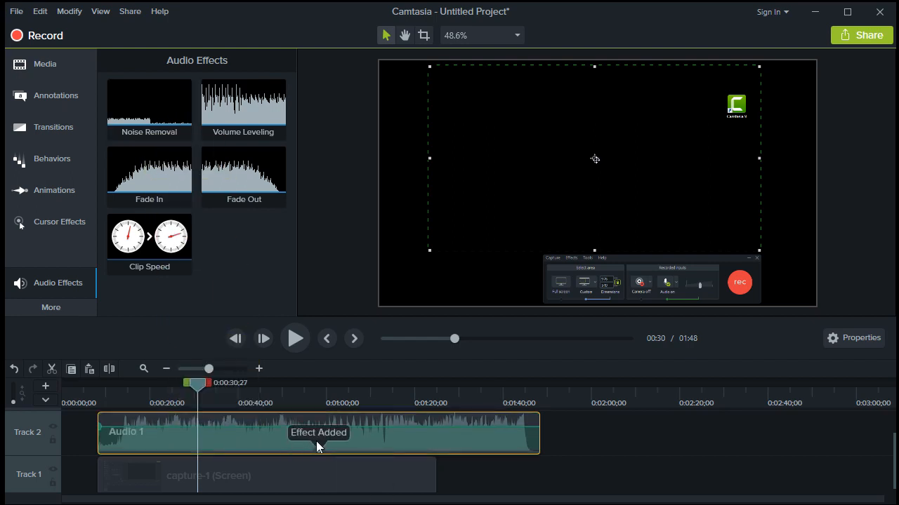
{"action": "mouse_move", "coordinate": [318, 447]}
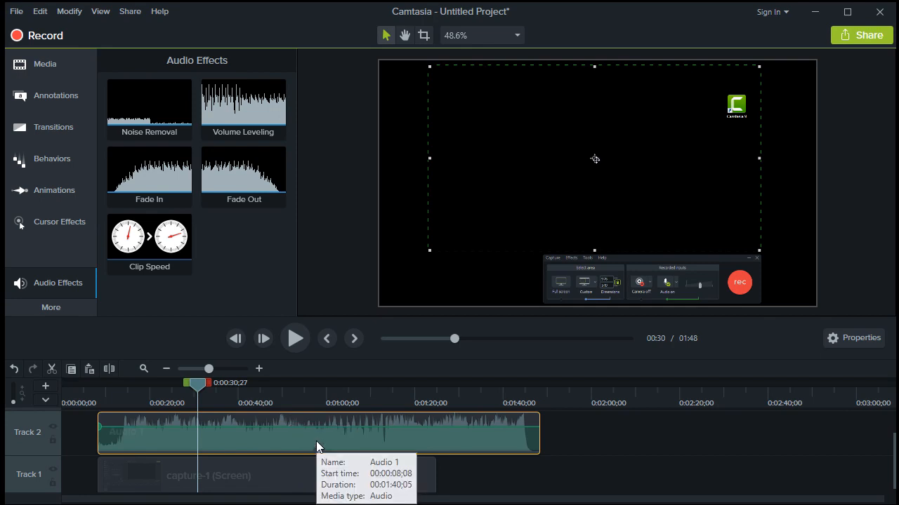